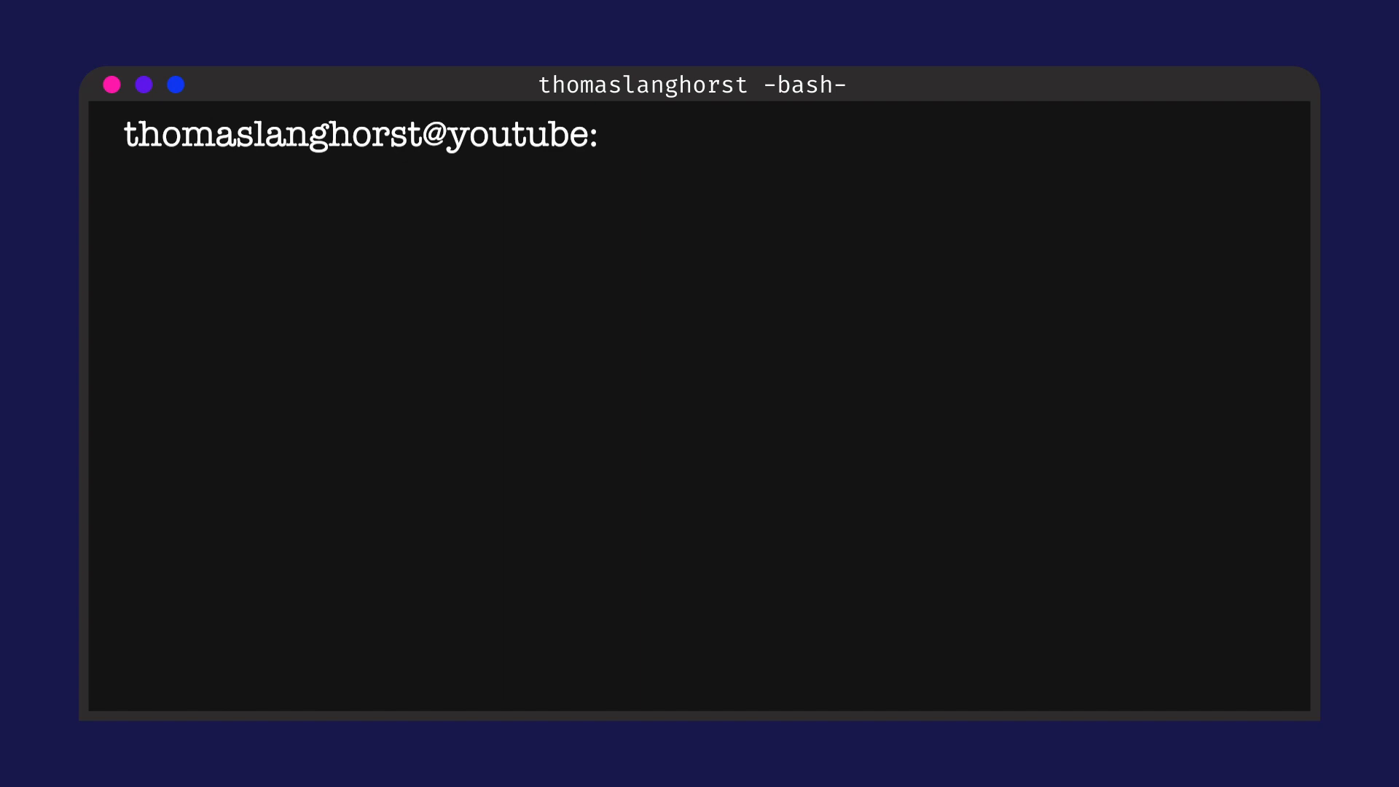
# Run ./startVideo.sh -funlev at the bash prompt
pyautogui.write('./startVi')
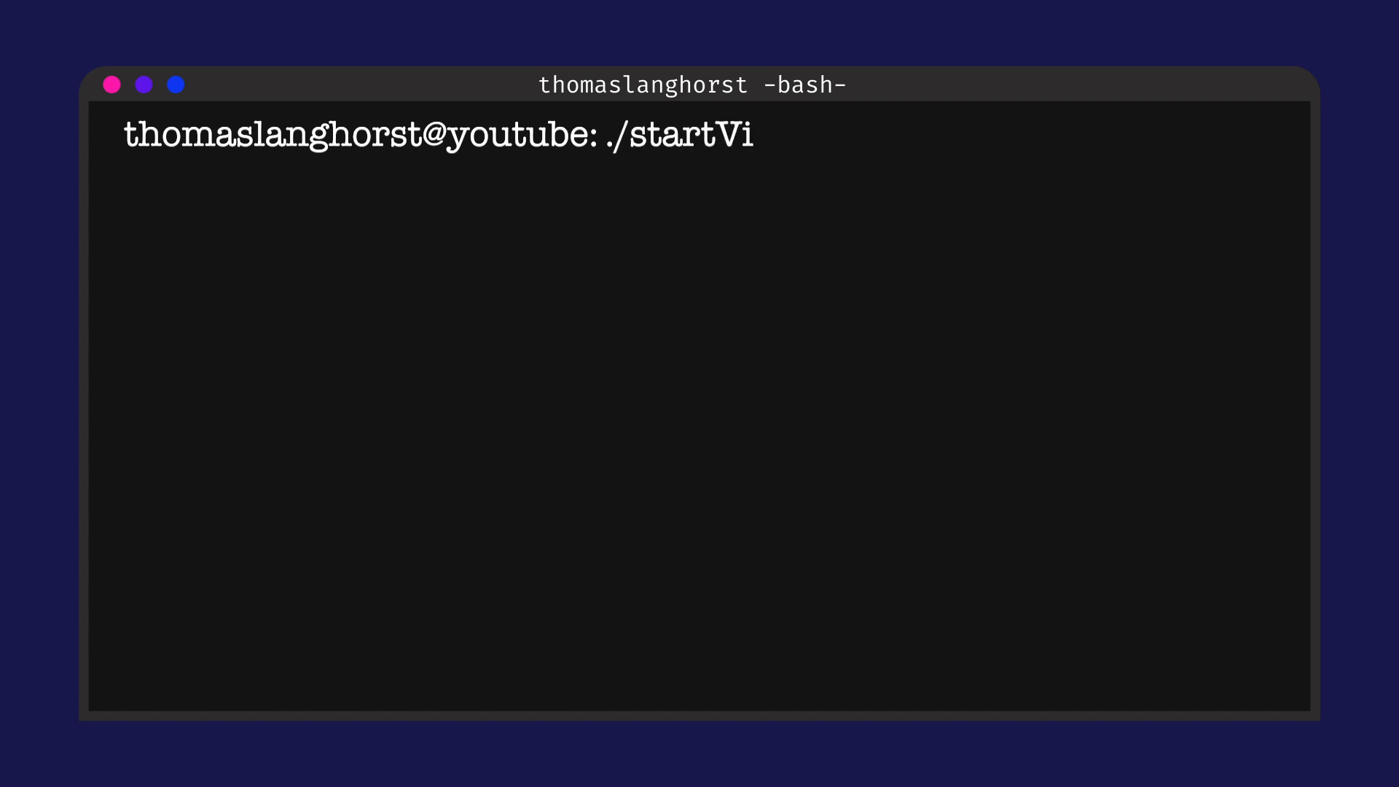
pyautogui.write('deo.sh -funlev')
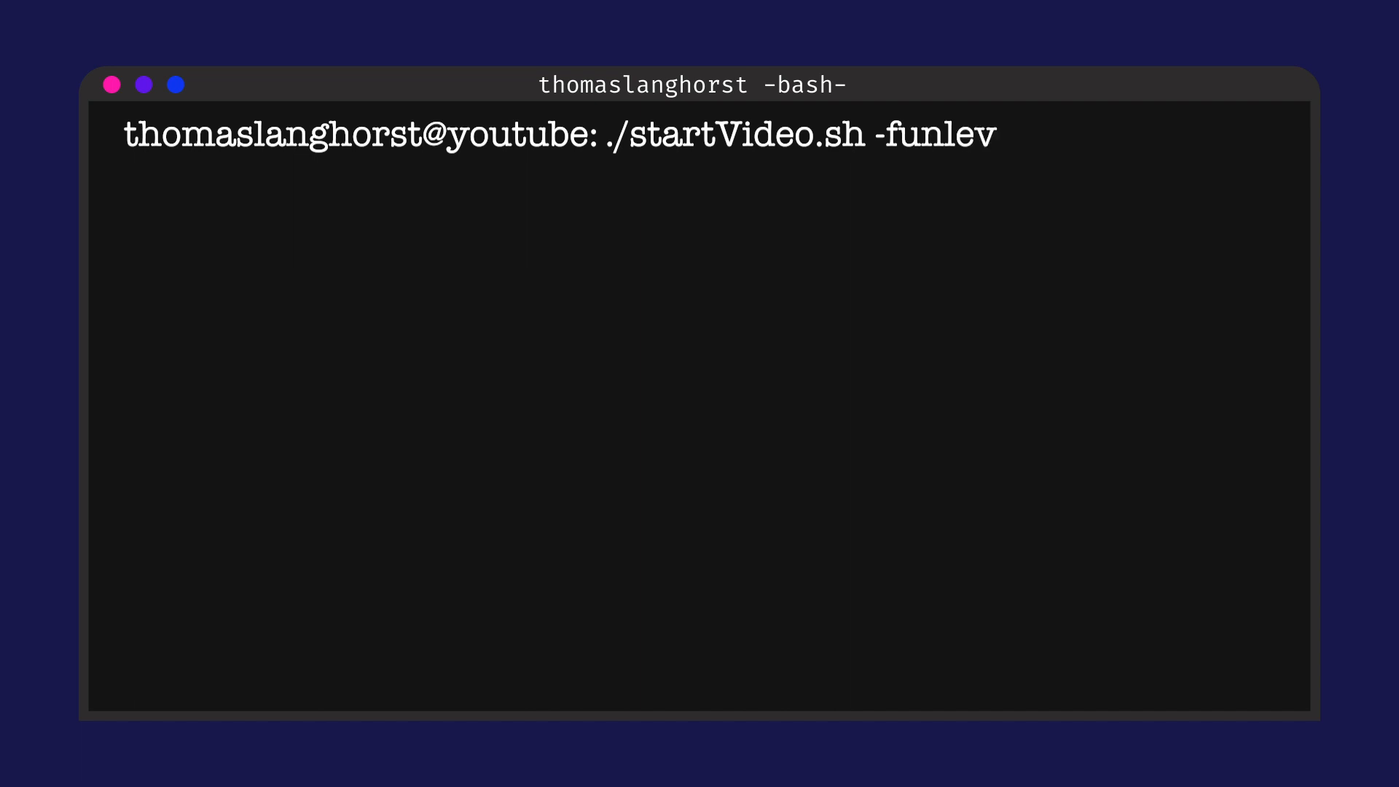
pyautogui.press('Return')
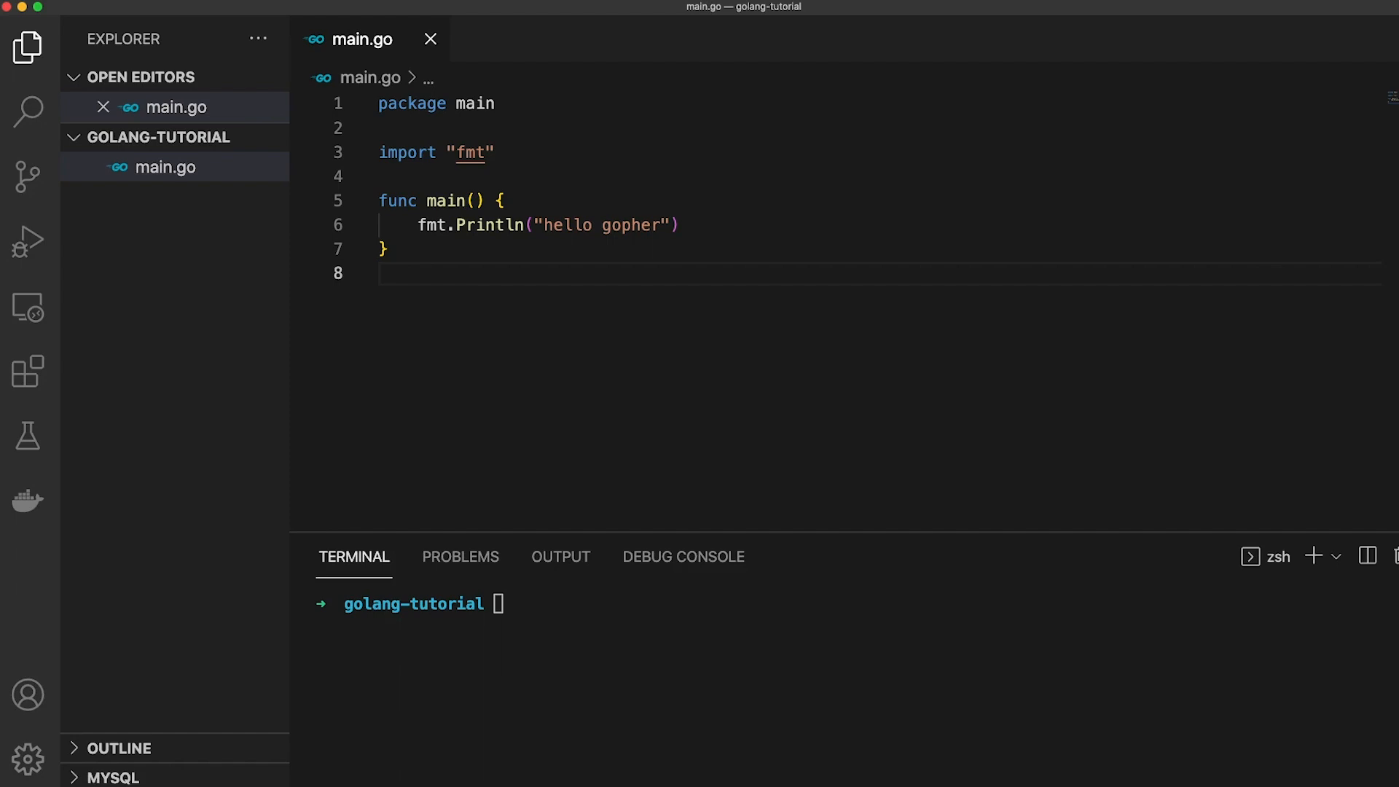
# Import log with fmt in a grouped import and log "hello fellow coders", saved
pyautogui.write('import "log')
pyautogui.write('log.Println("')
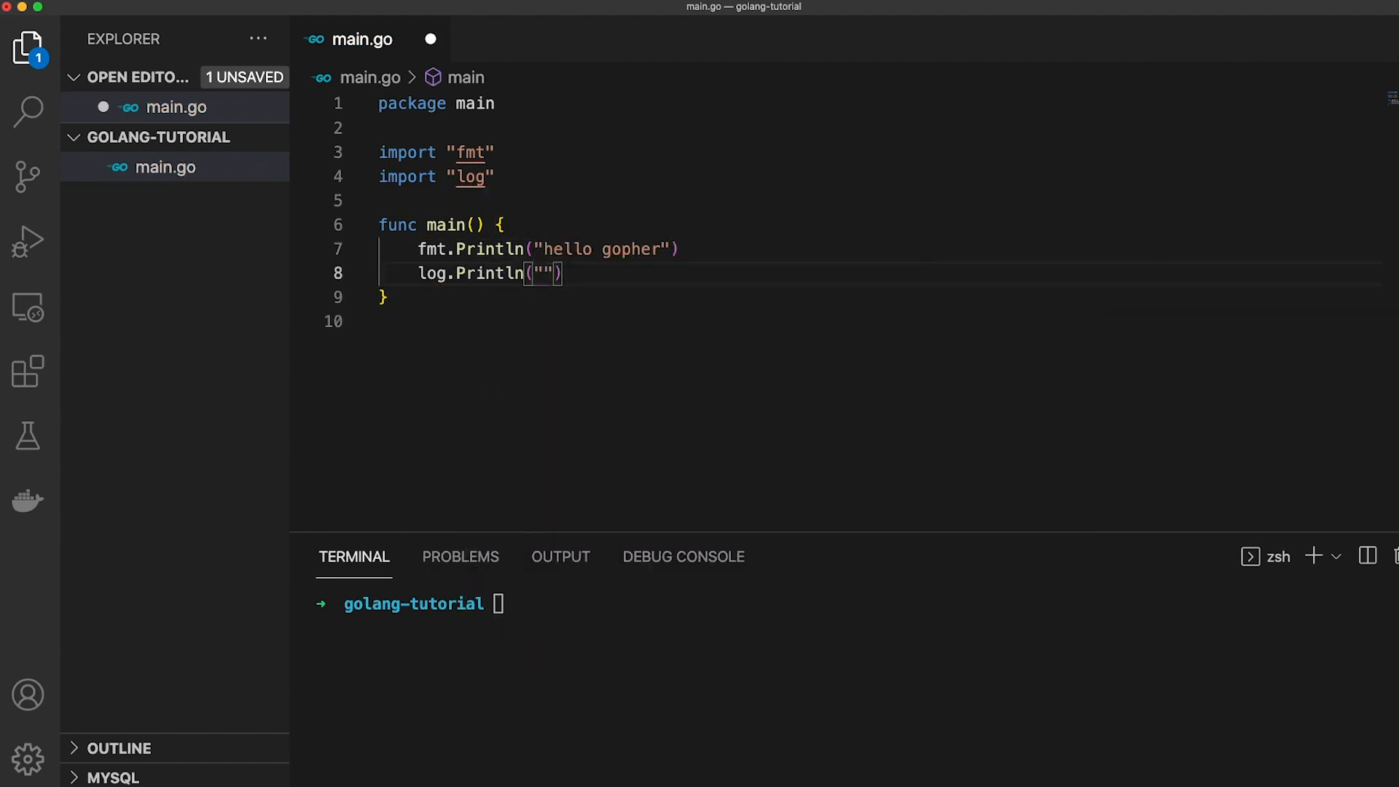
pyautogui.write('hello fellow coders')
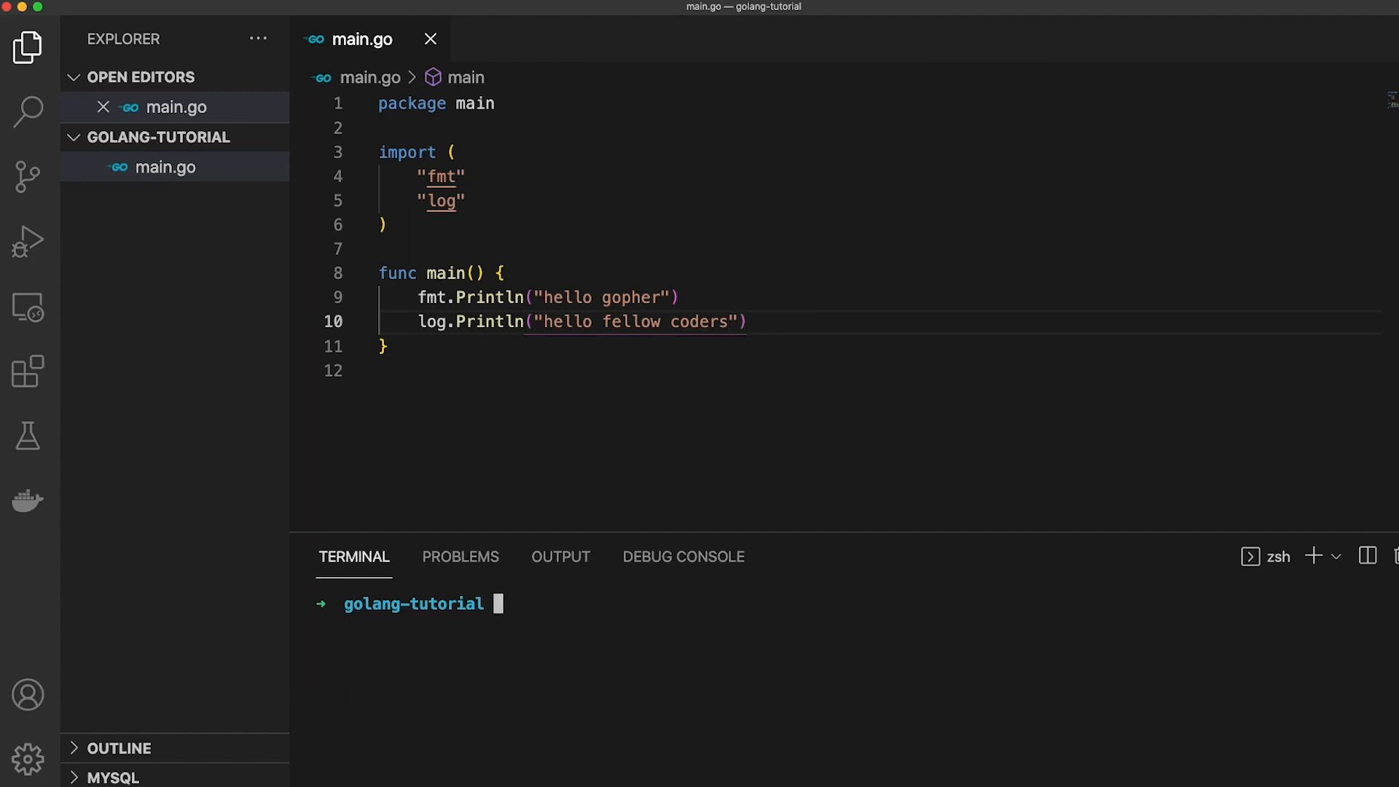
# Run go run main.go so the terminal prints hello gopher and the log line
pyautogui.write('go run')
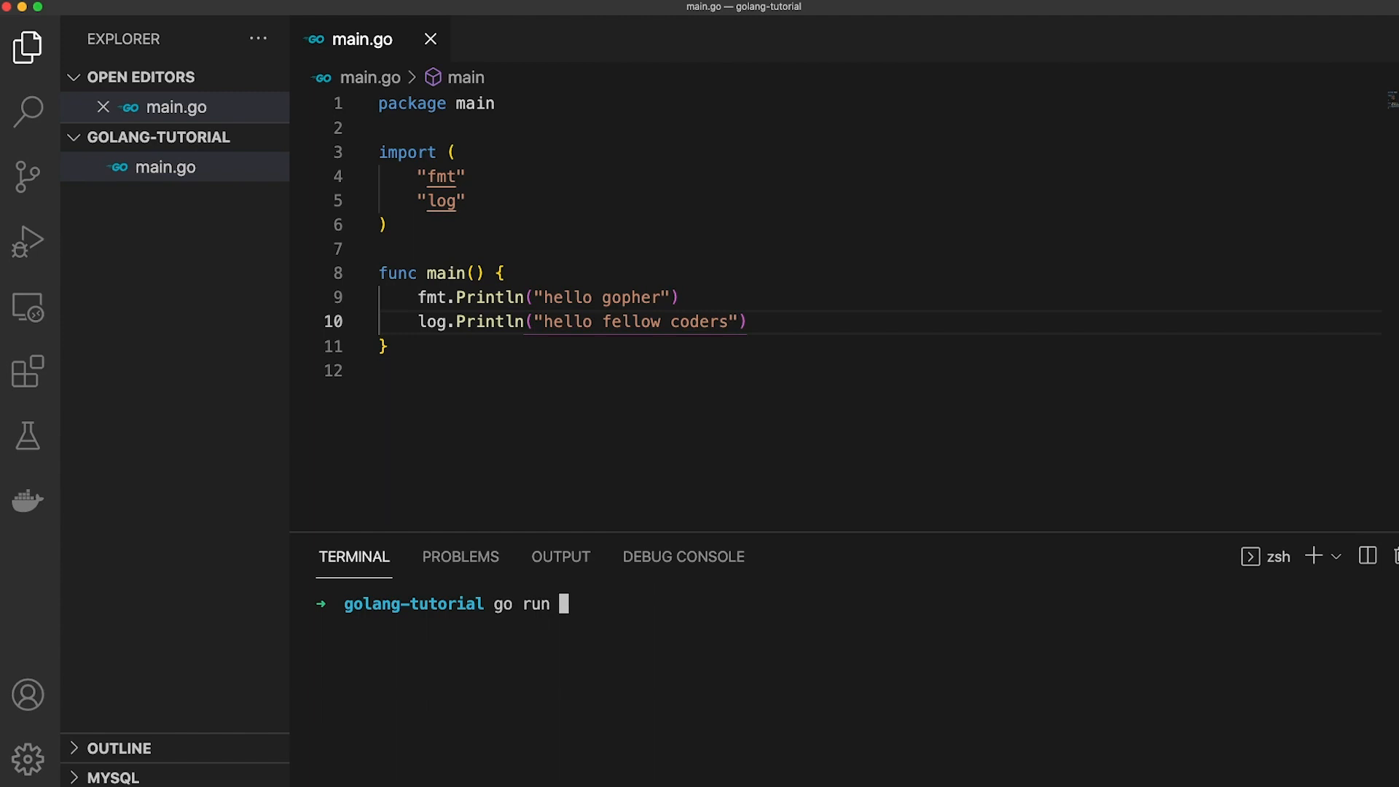
pyautogui.write('main.go')
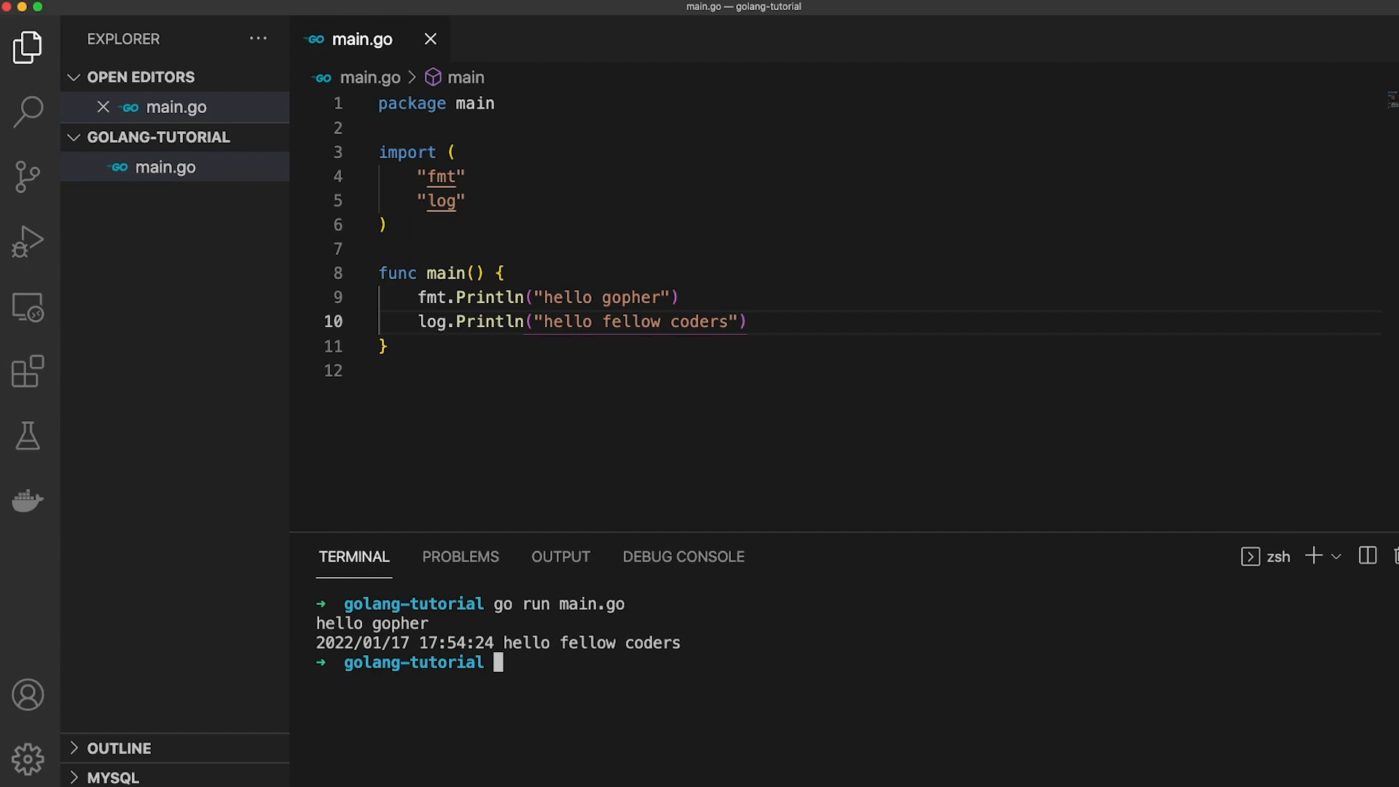
# Rename main to test and run it, then revert to only printing hello gopher
pyautogui.write('test')
pyautogui.write('go run main')
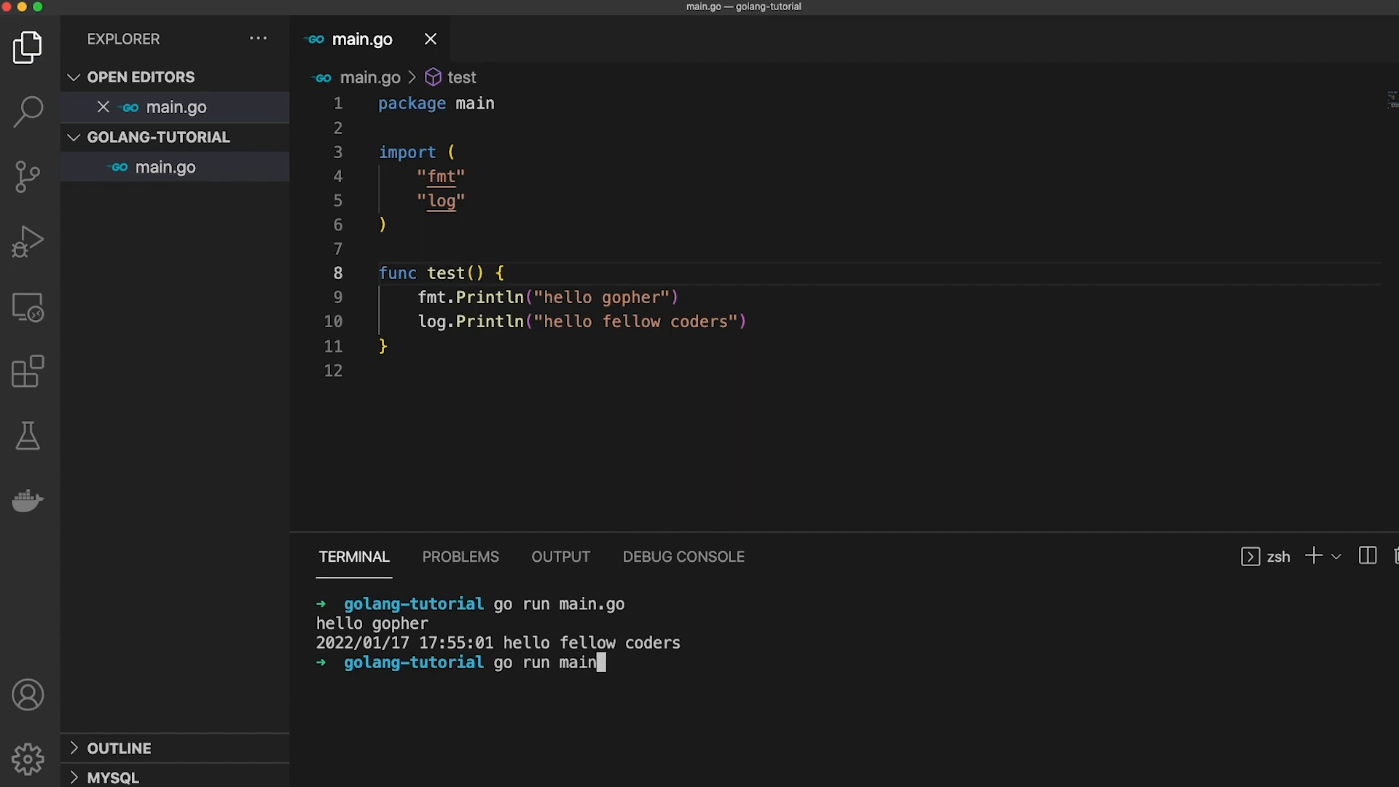
pyautogui.press('Enter')
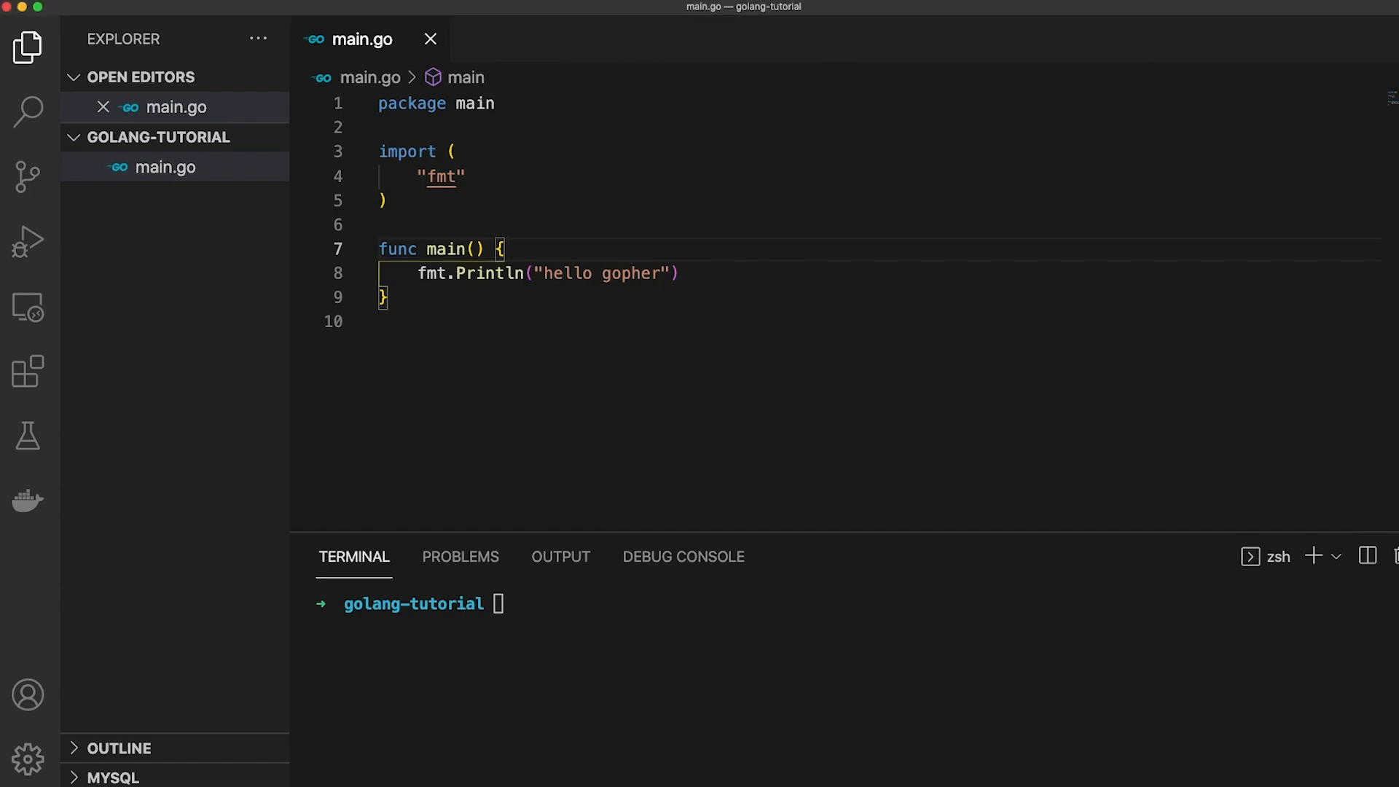
# Declare var language string in main and assign language = "golang"
pyautogui.write('var language string')
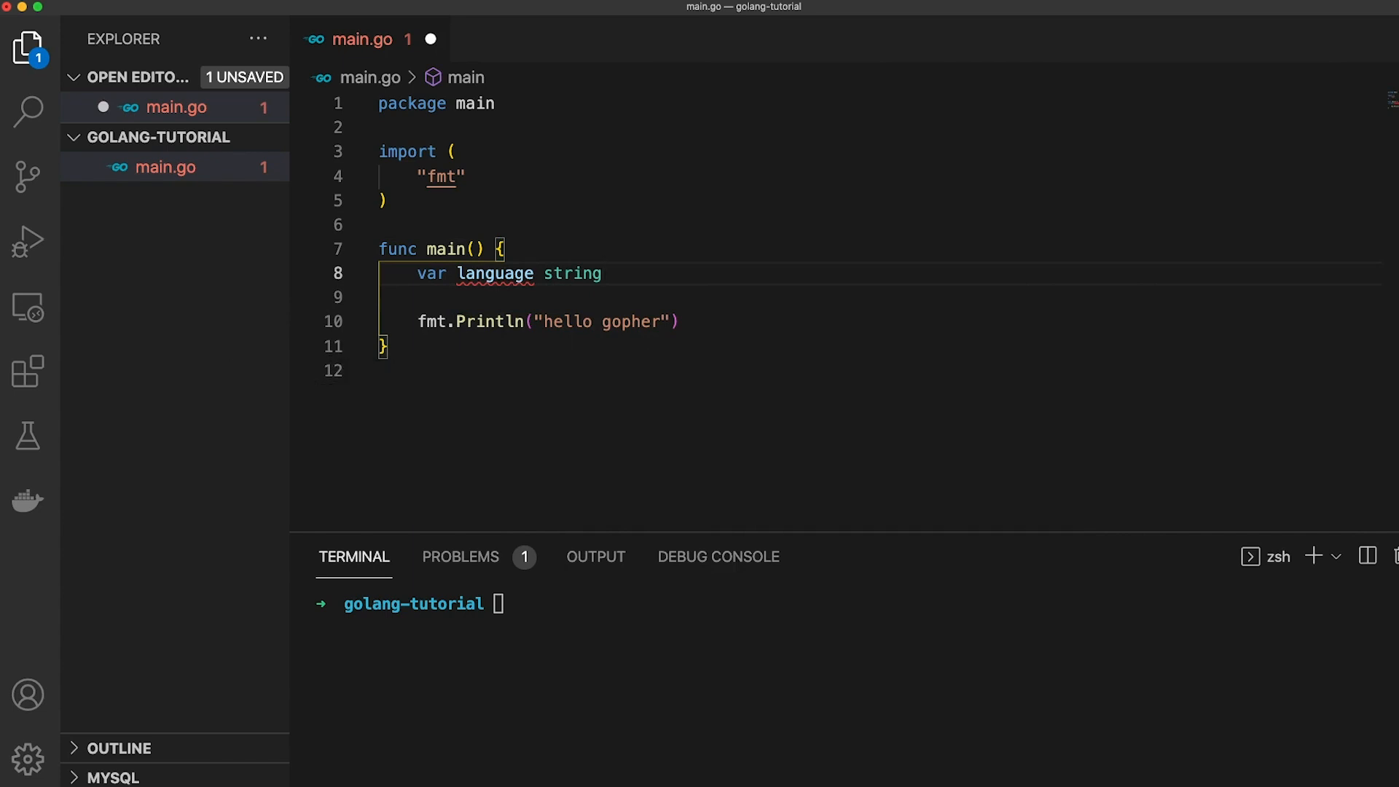
pyautogui.write('language =')
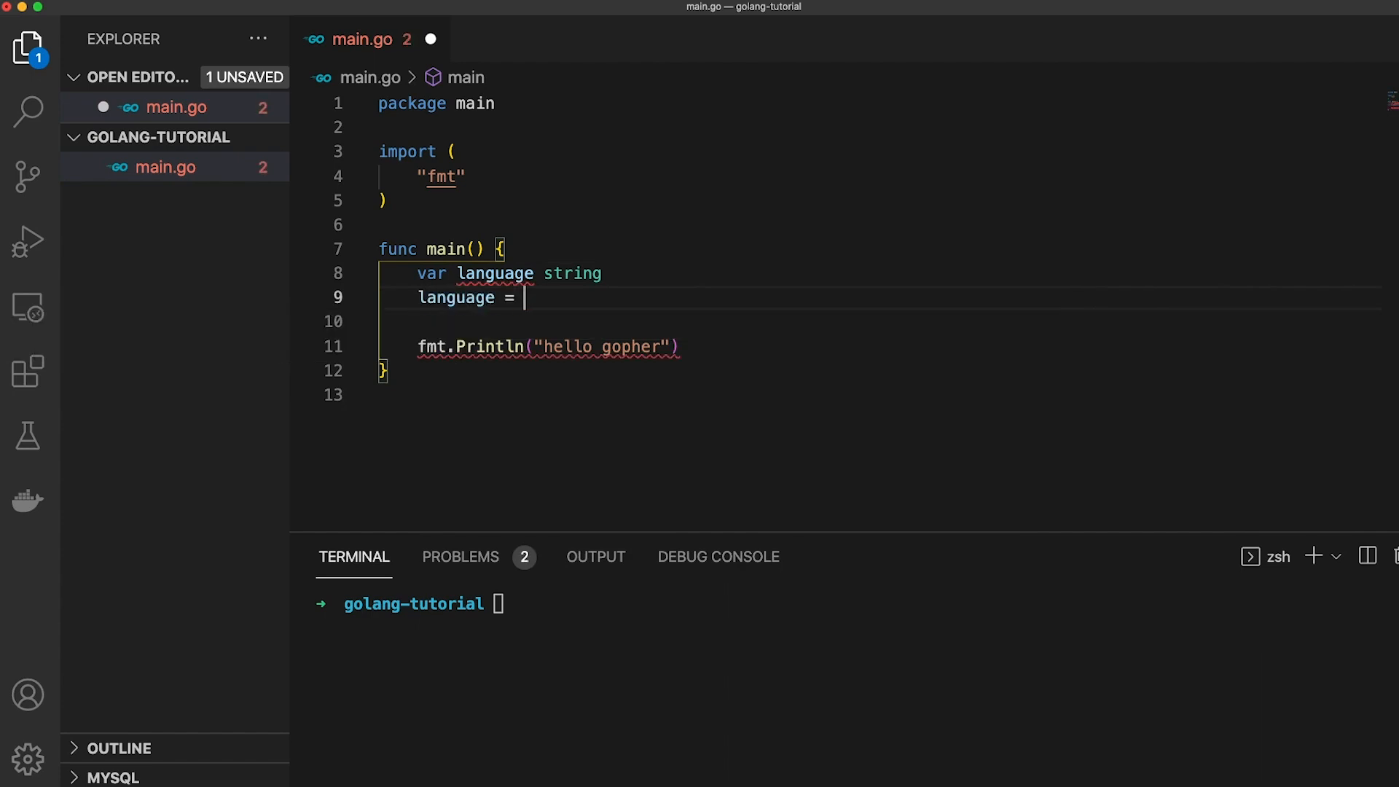
pyautogui.write('"golang"')
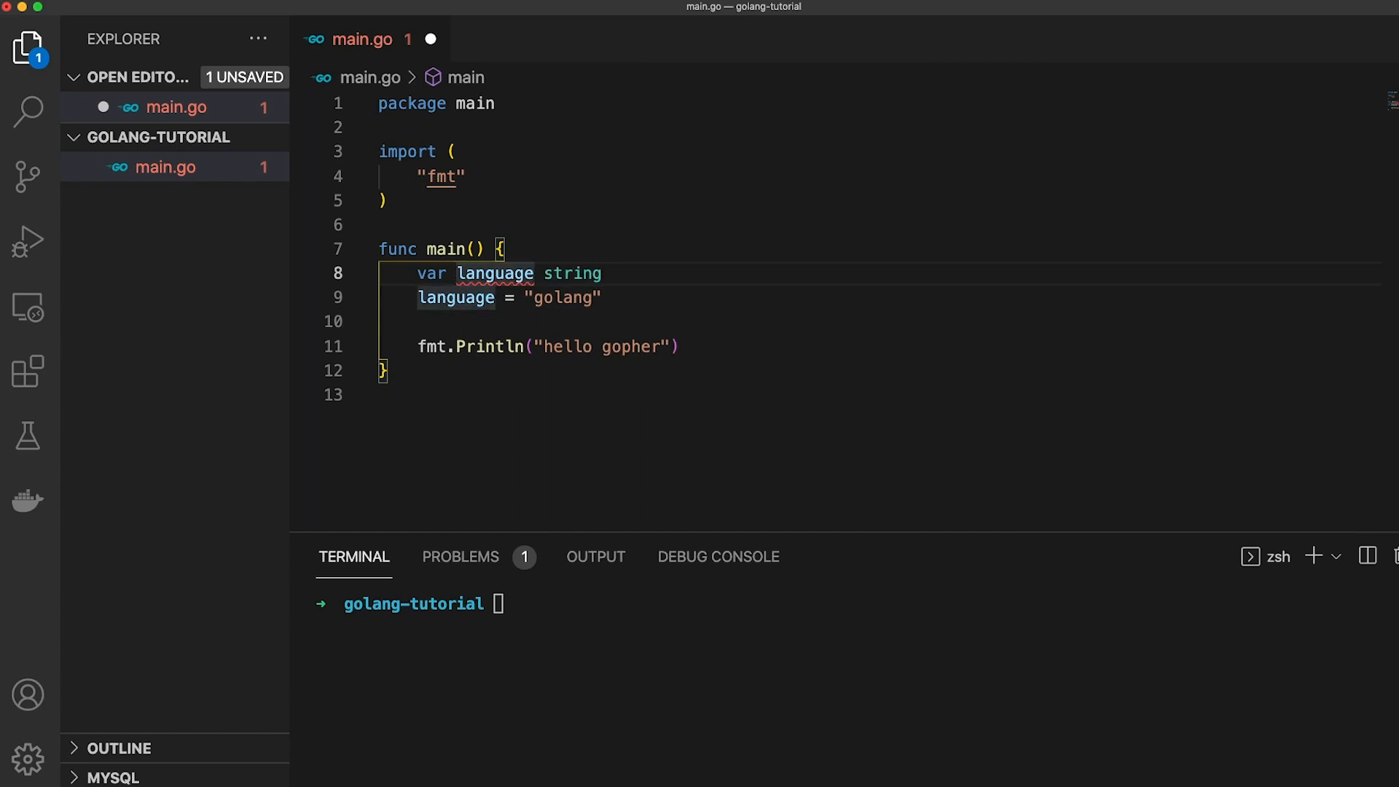
# Add name to the string declaration, try and drop var age int, assign name = "Thomas"
pyautogui.write(', name')
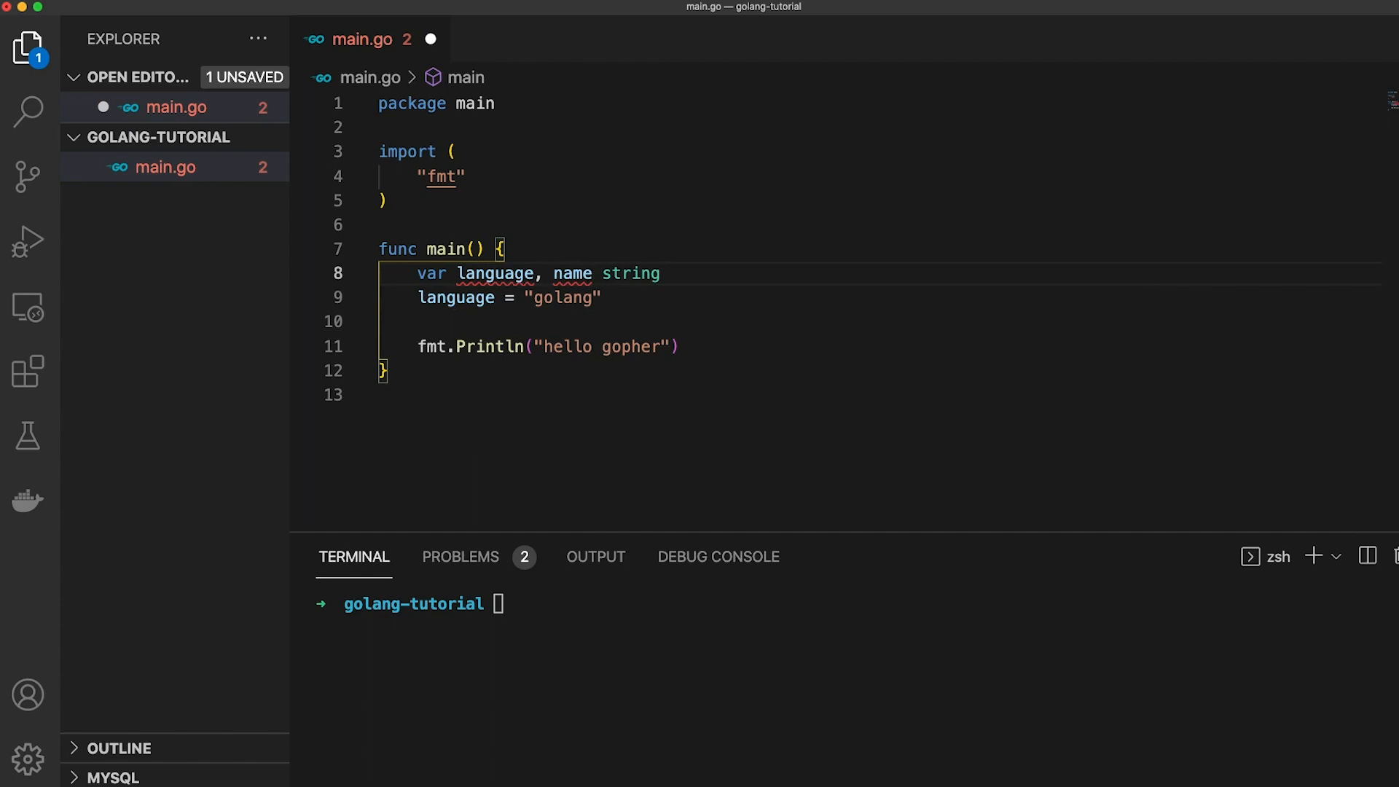
pyautogui.write('var')
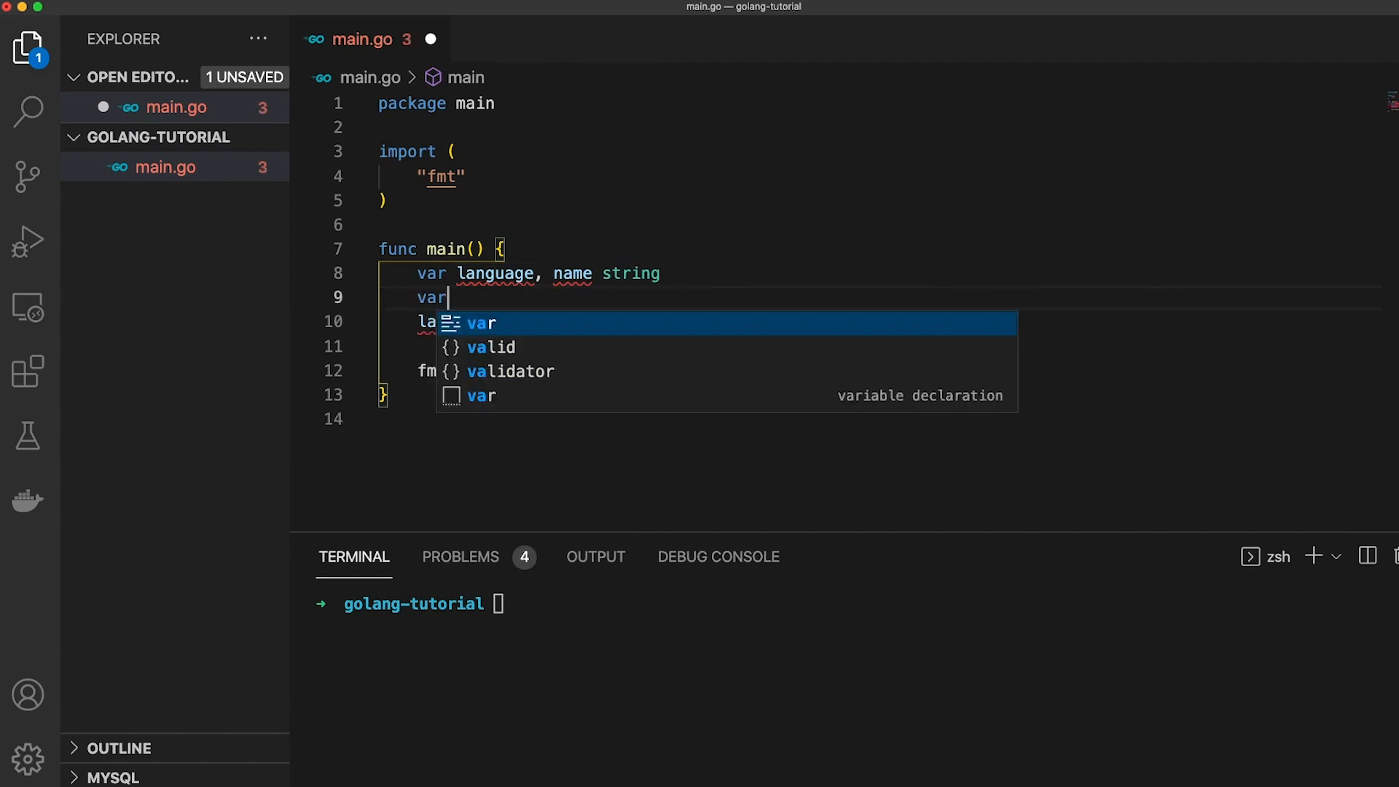
pyautogui.write('age int')
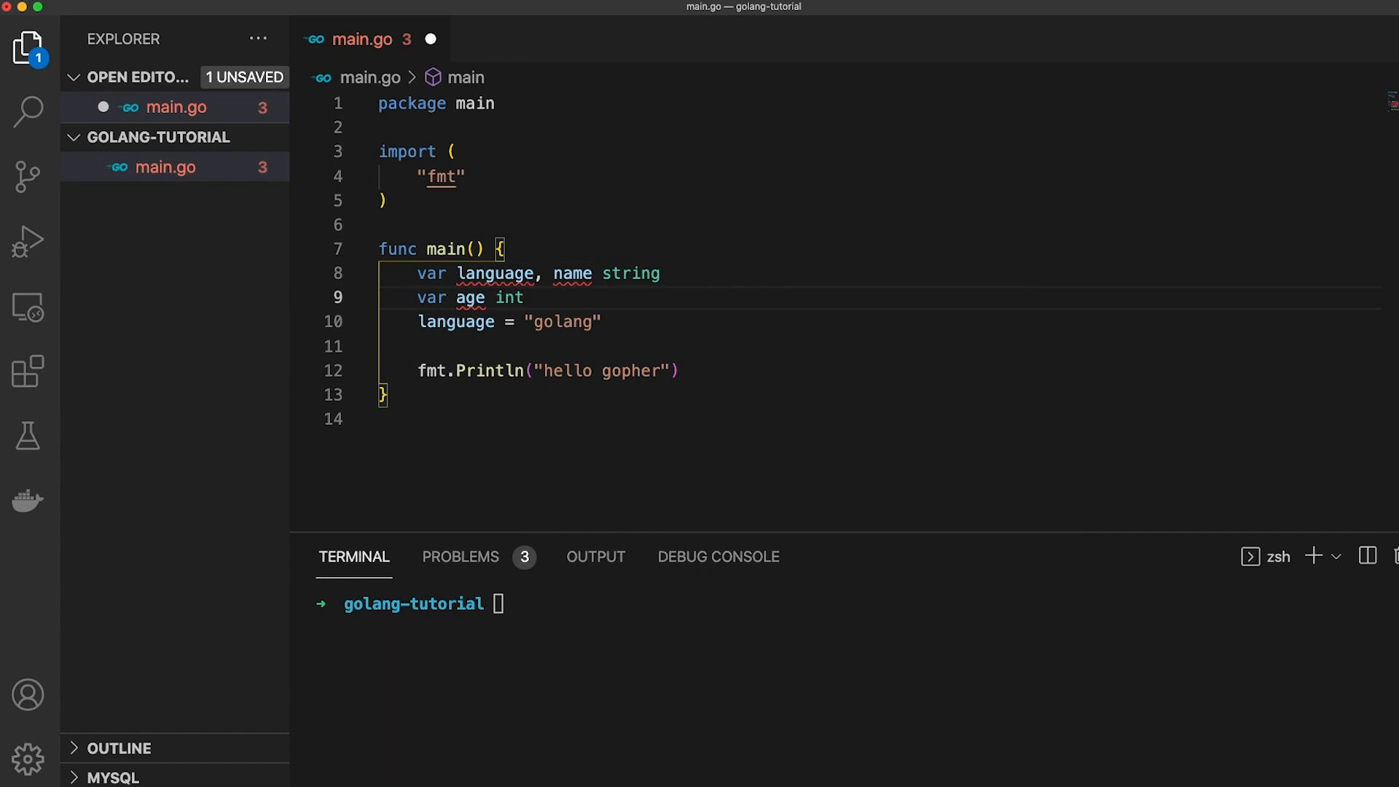
pyautogui.write('name = "Thomas')
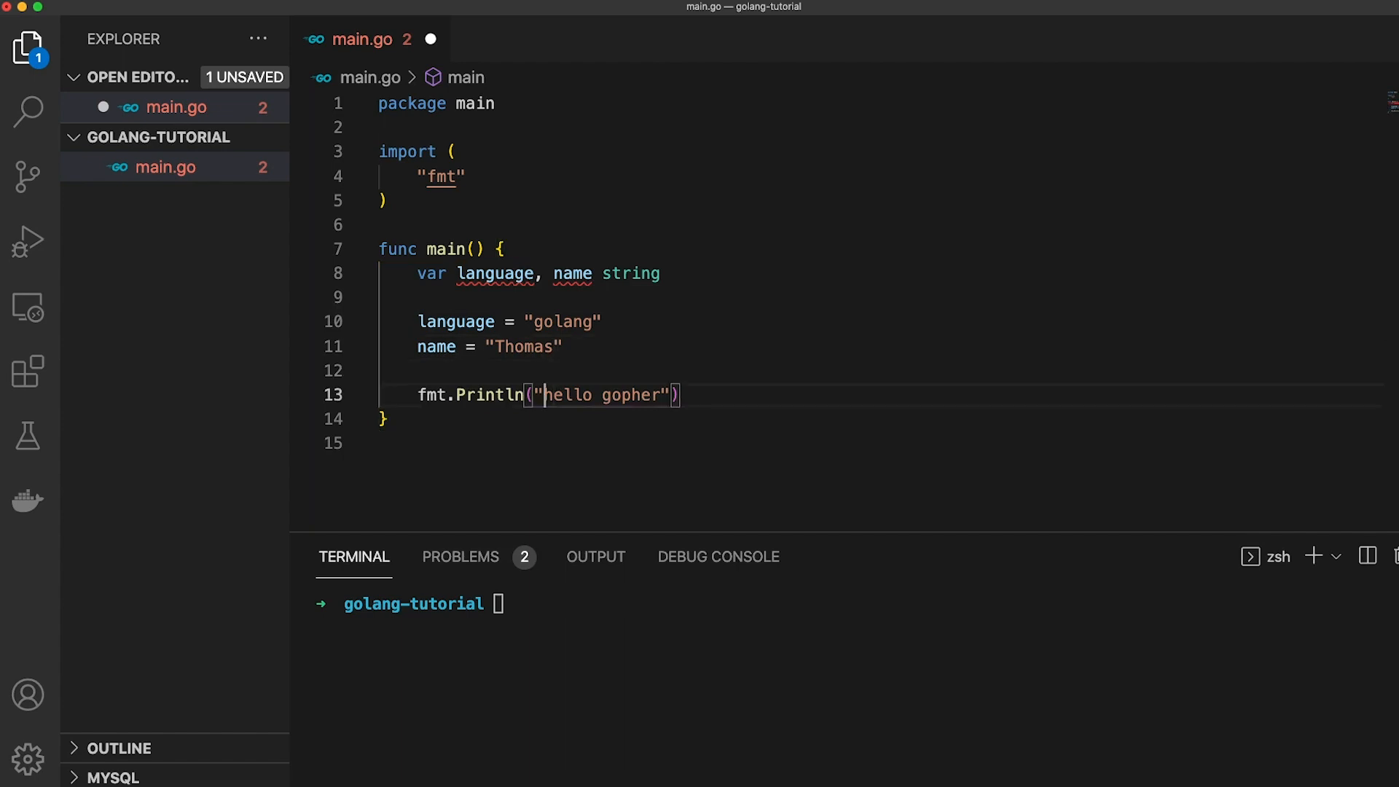
# Print "My name is", name and "and I am learning", language, then run it
pyautogui.write('My name is')
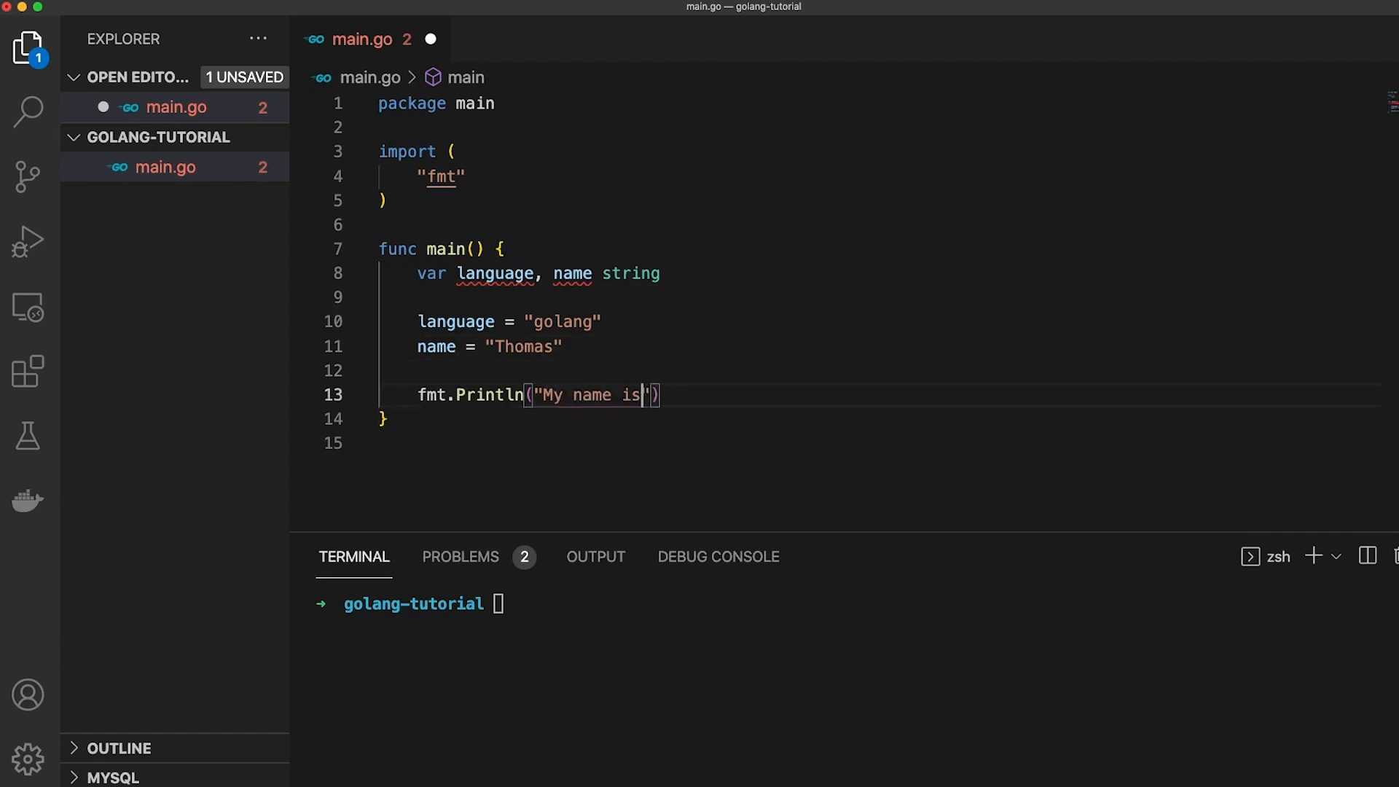
pyautogui.write(', name')
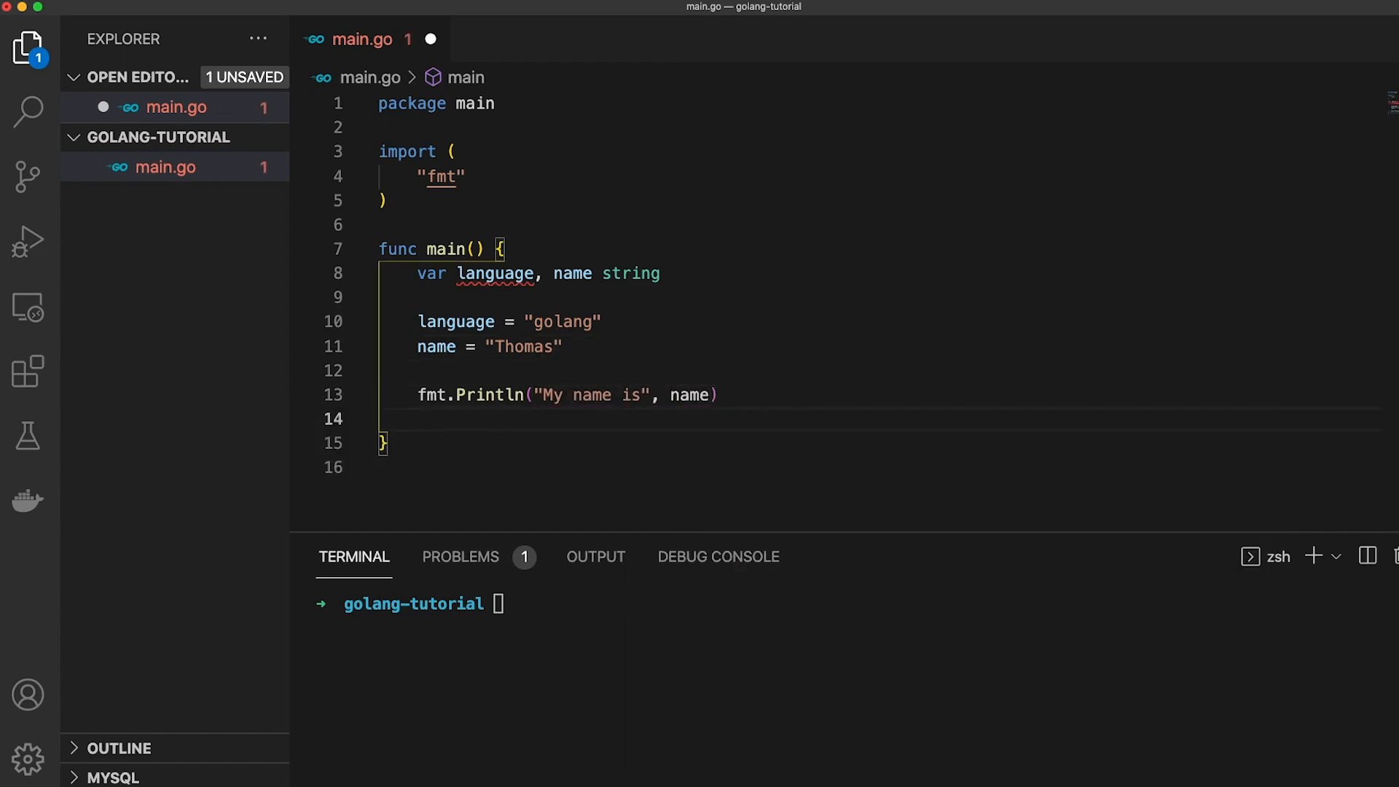
pyautogui.write('fmt.Println("and I am learning",)')
pyautogui.click(851, 603)
pyautogui.write('go run main.go')
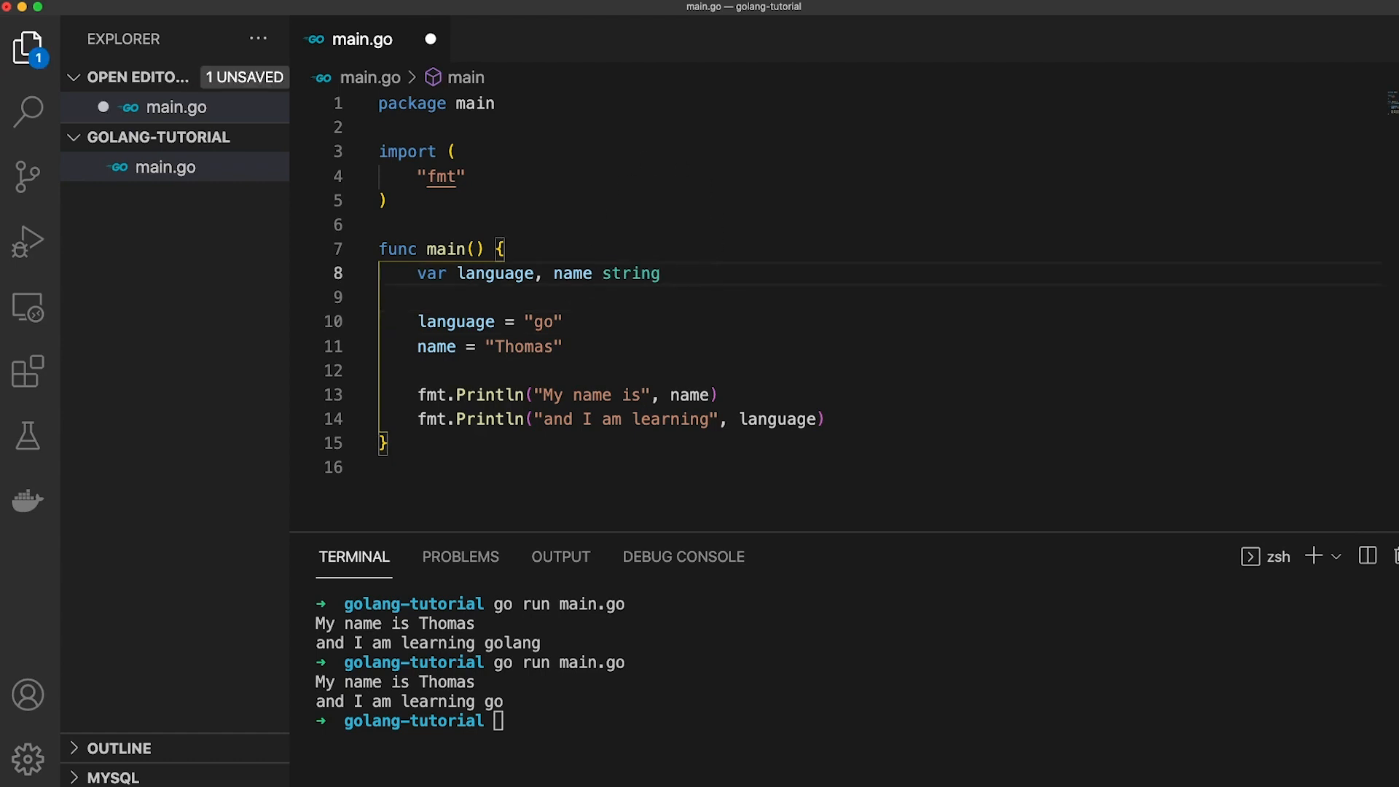
# Rewrite line 8 as language, name := "go", "Thomas" and drop the separate assignments
pyautogui.write('= "go",')
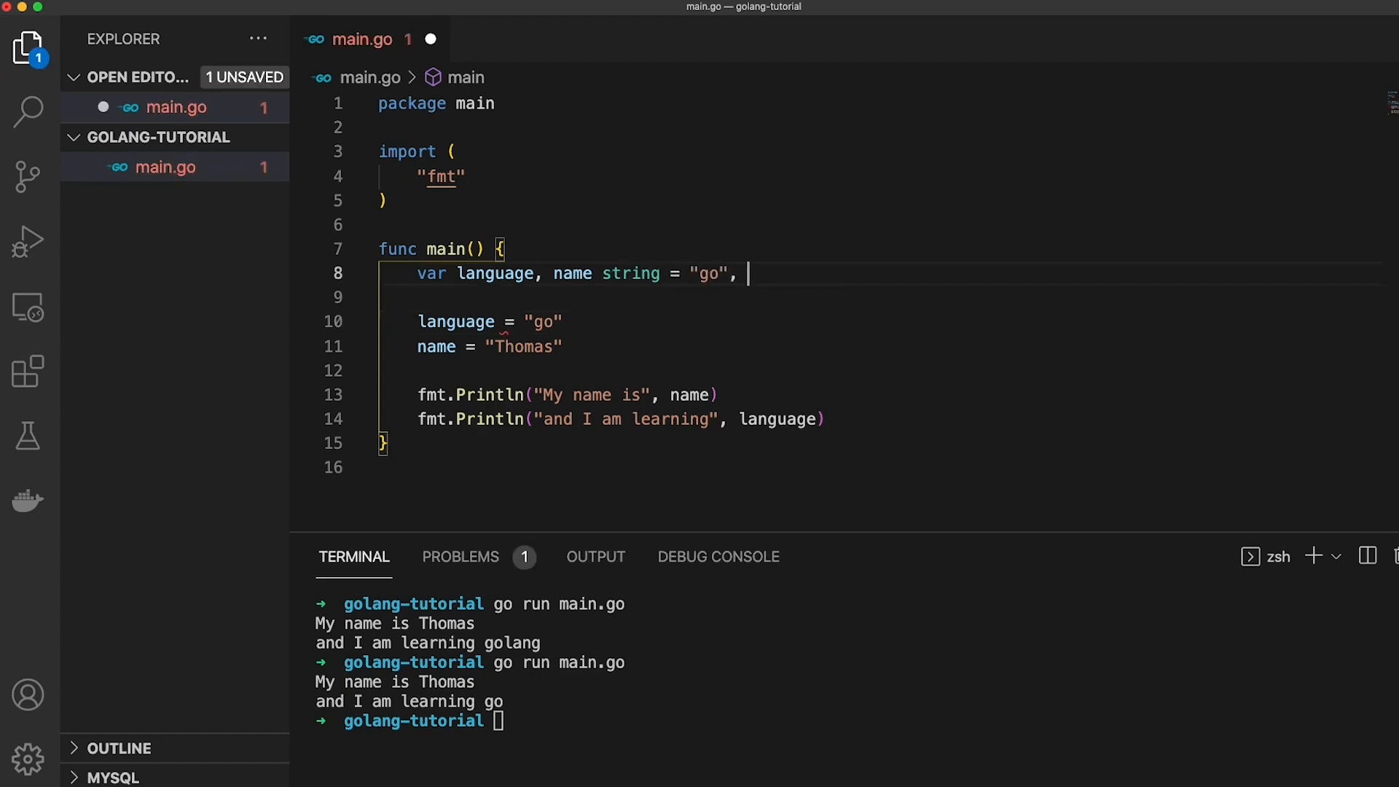
pyautogui.write('"Thomas"')
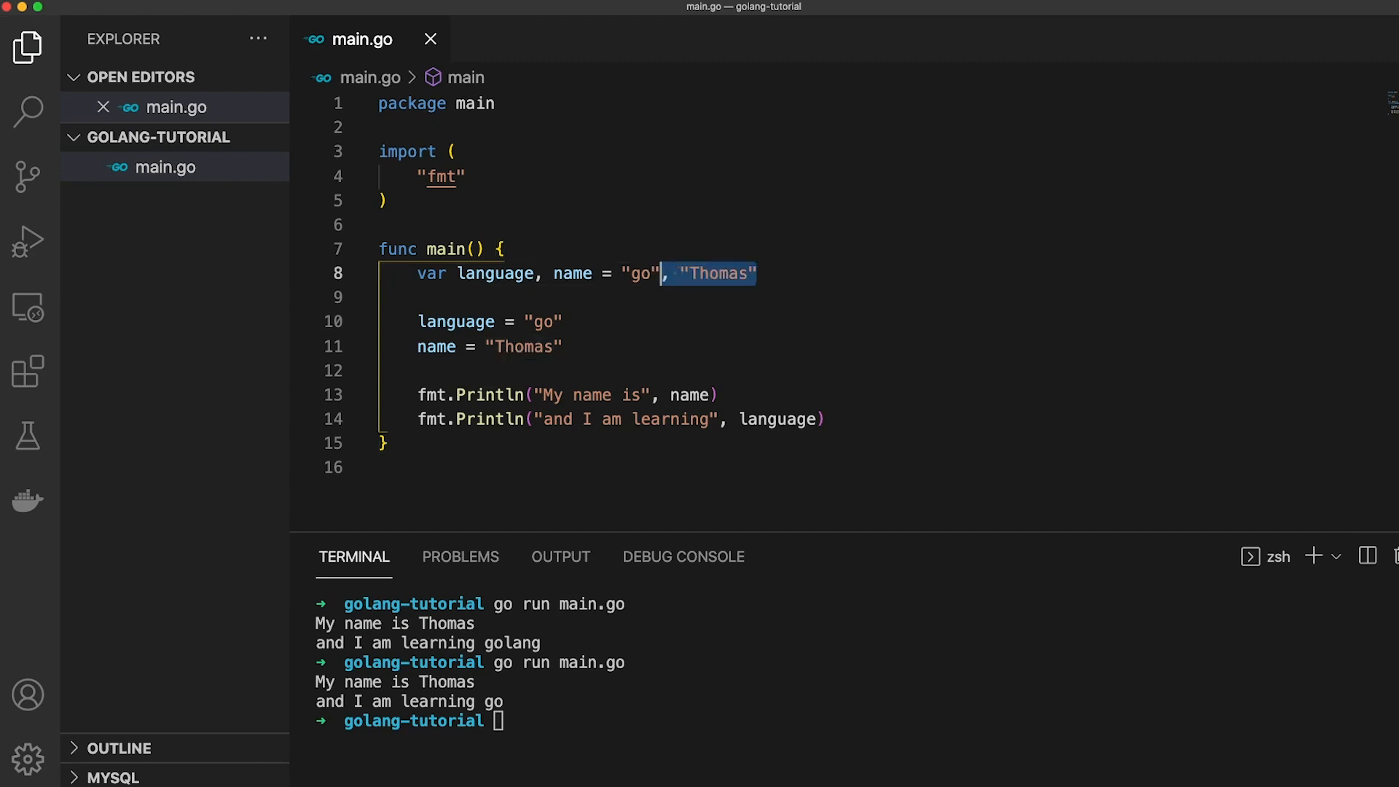
pyautogui.press('Backspace')
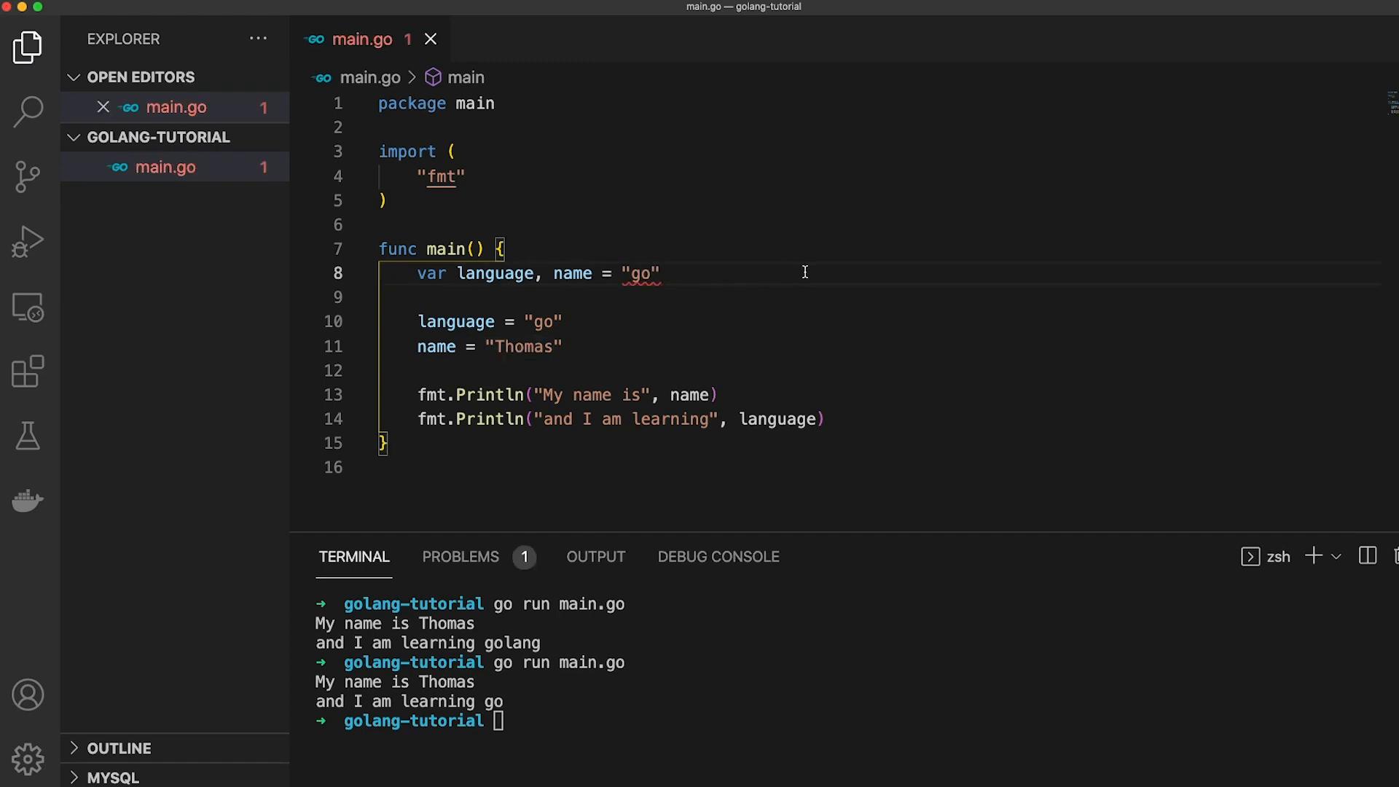
pyautogui.moveTo(645, 272)
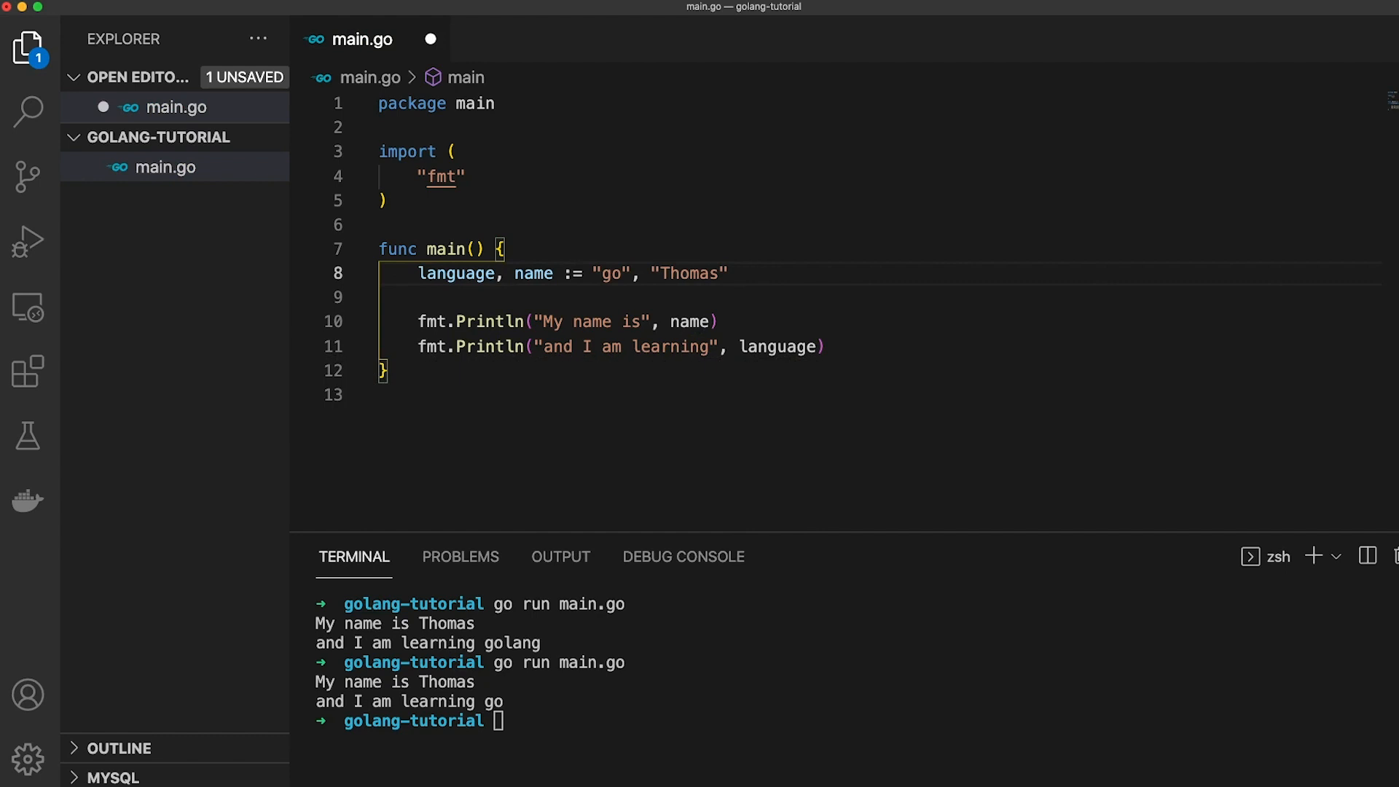
# Add package-level var lastname = "Langhorst", print it after name, and save
pyautogui.press('cmd+s')
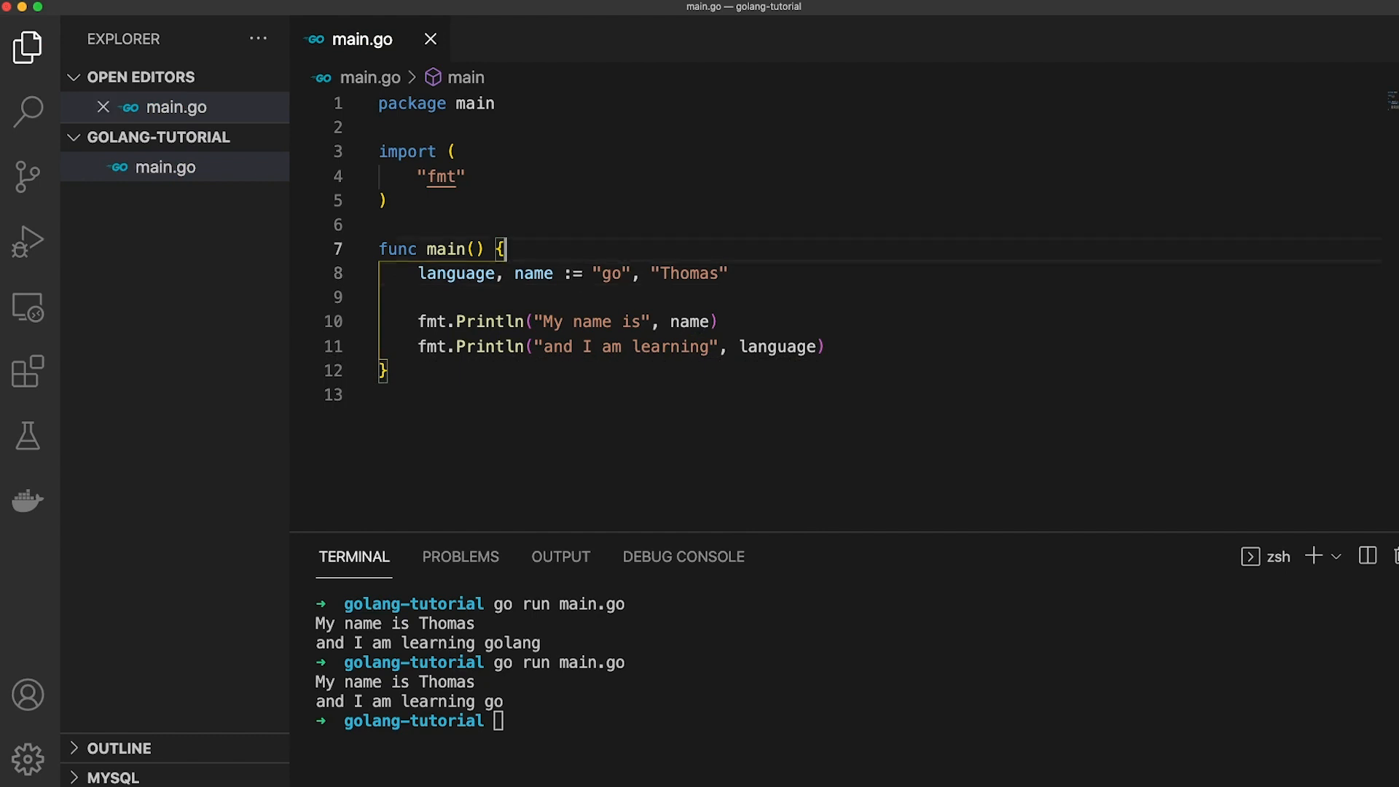
pyautogui.write('var')
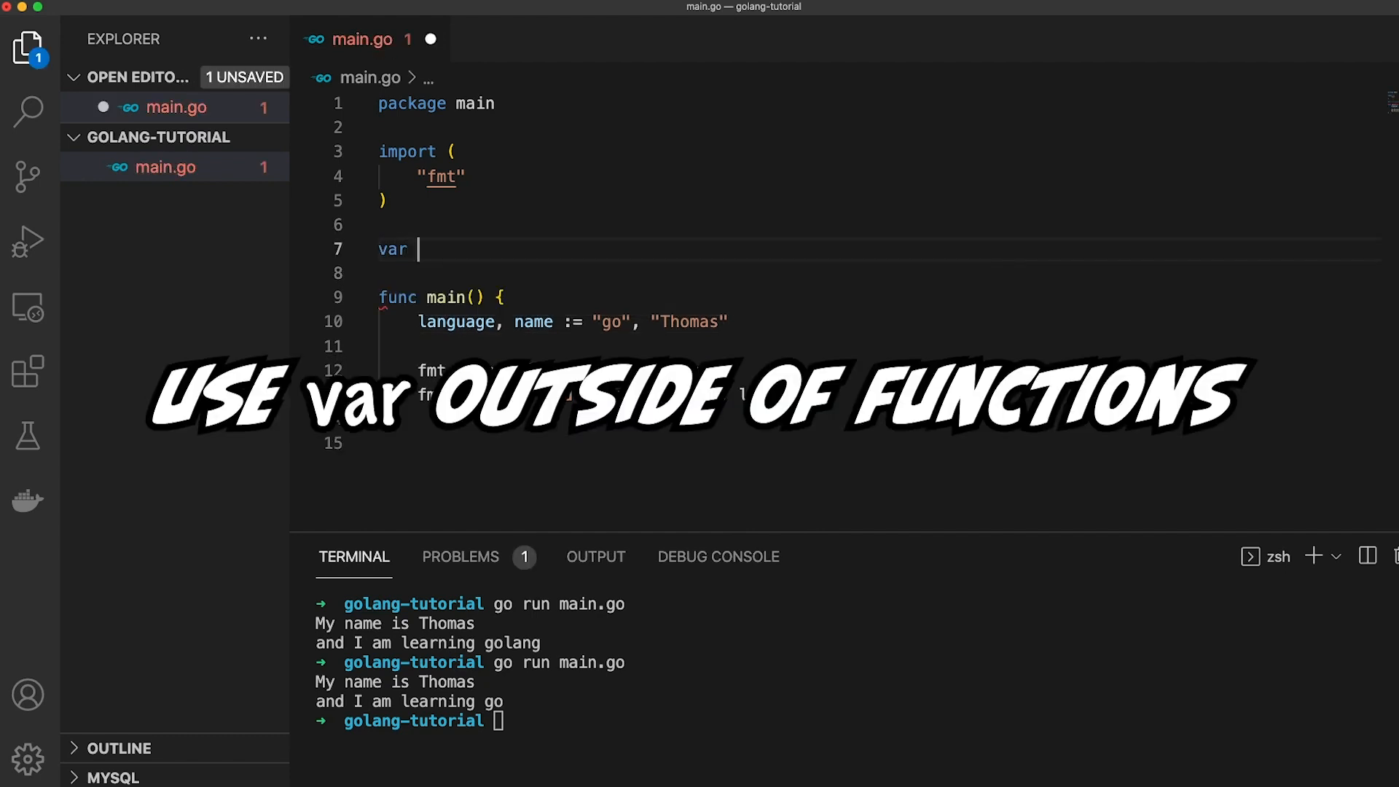
pyautogui.write('lastname')
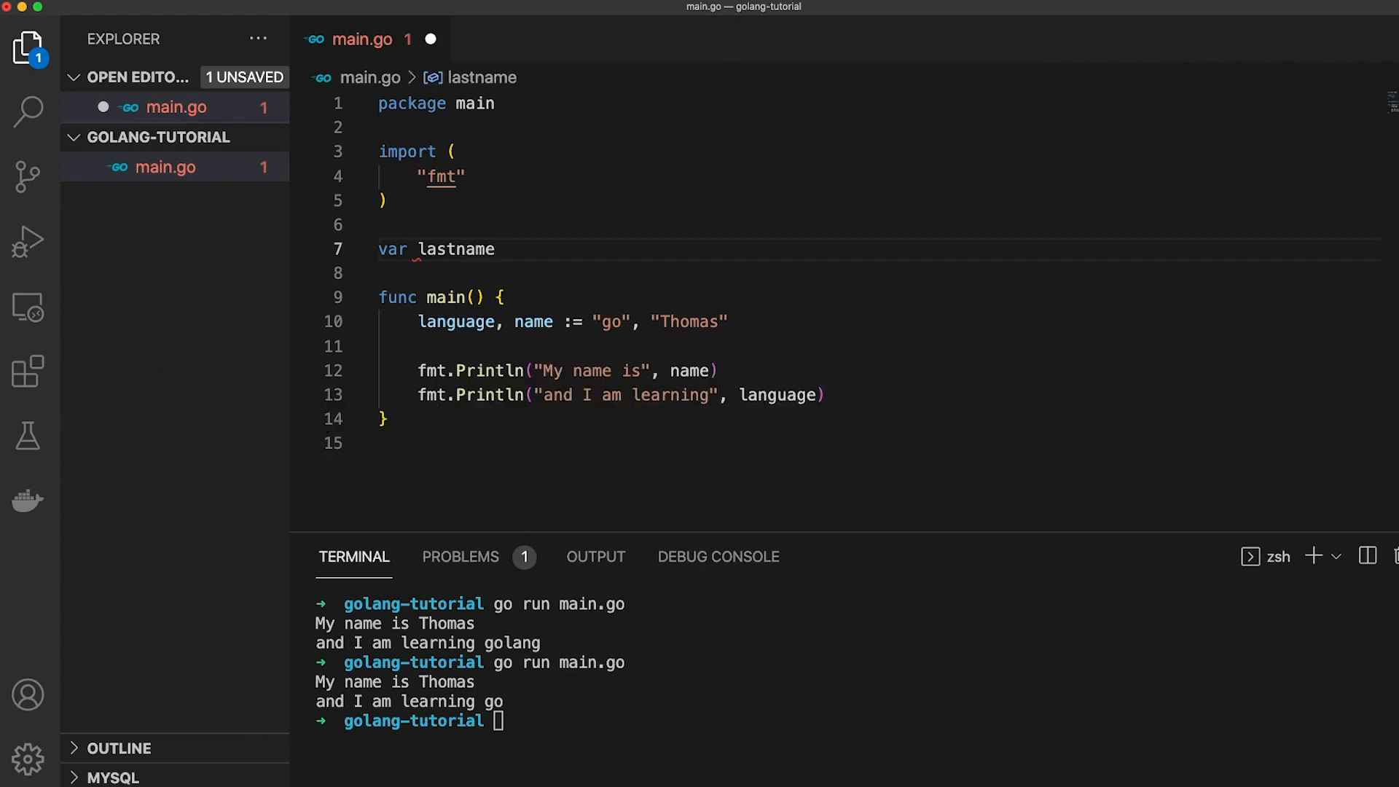
pyautogui.write('= "Langhorst"')
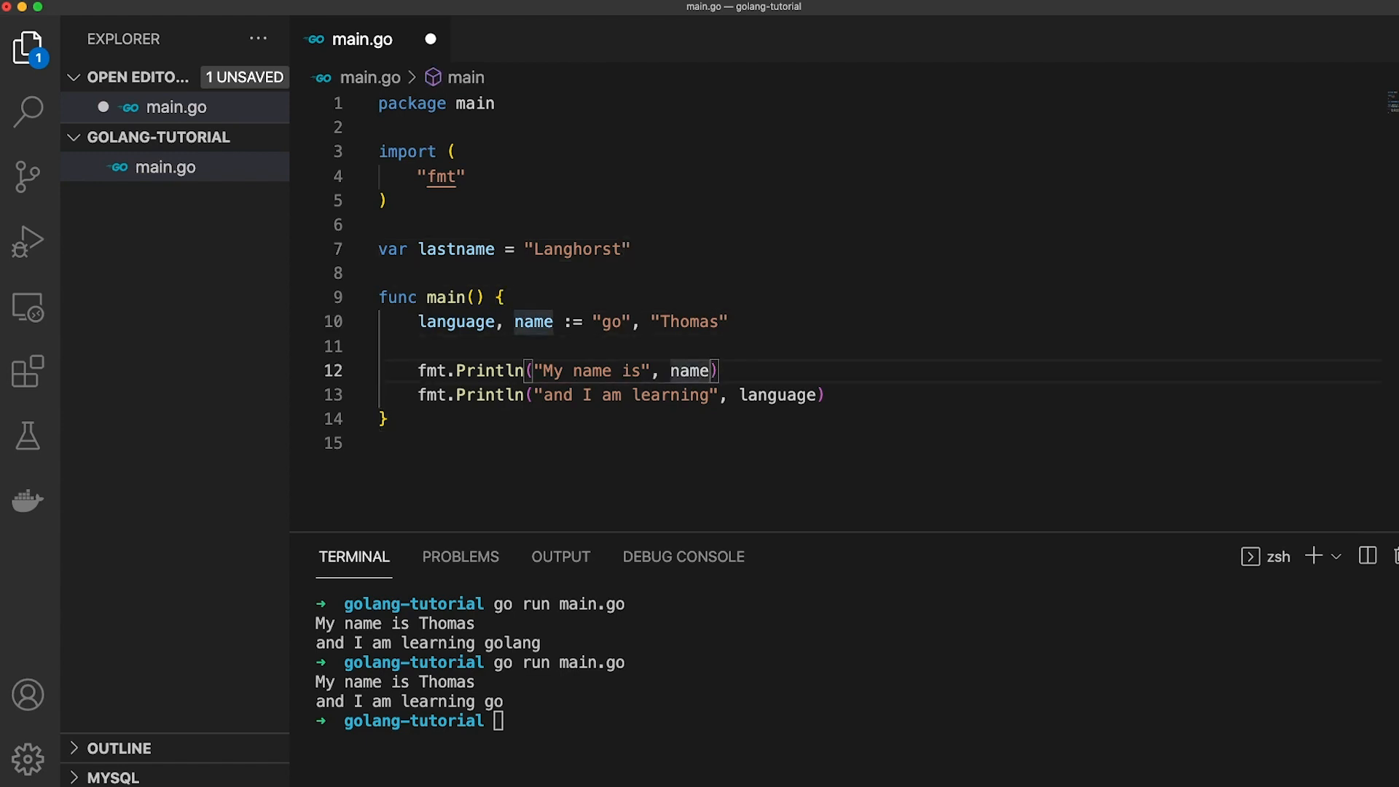
pyautogui.write(', lastname')
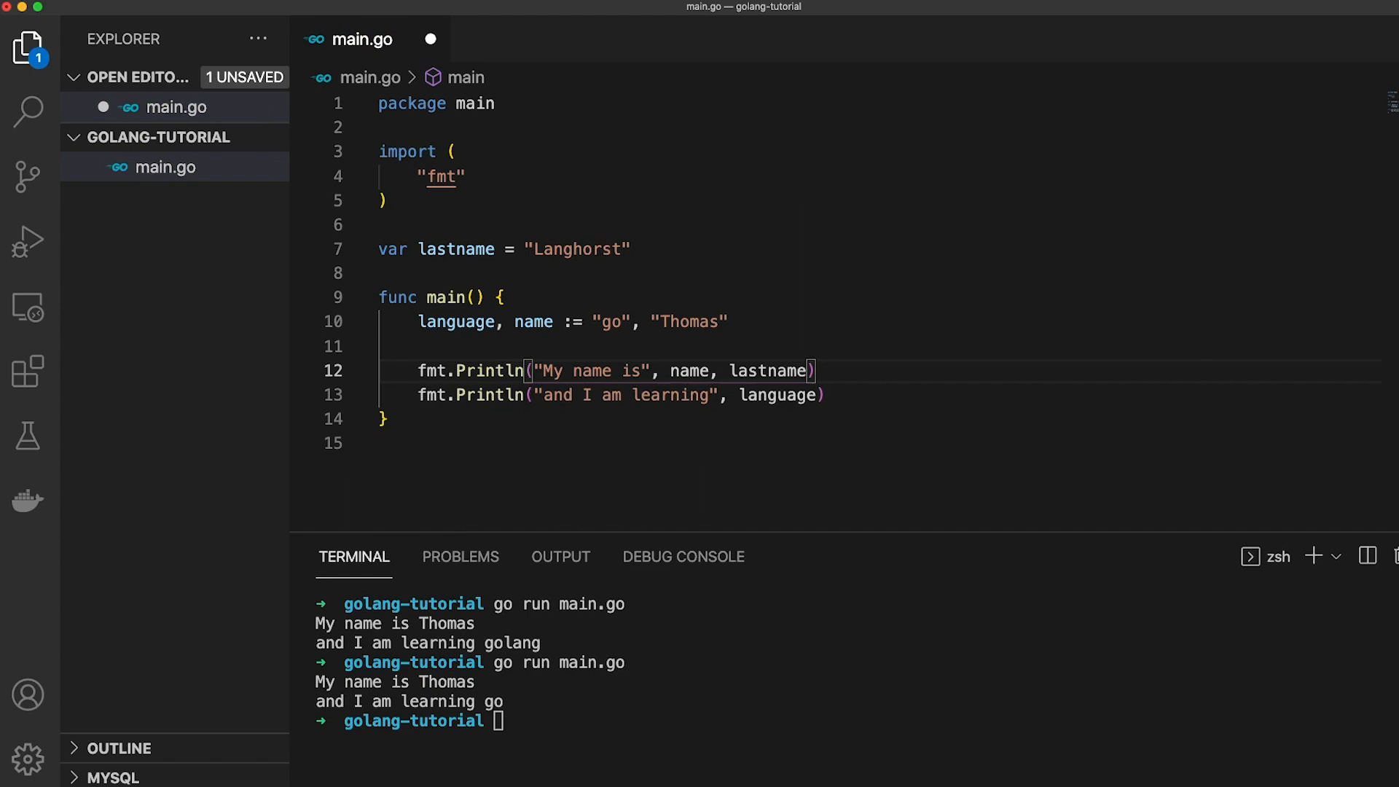
pyautogui.press('cmd+s')
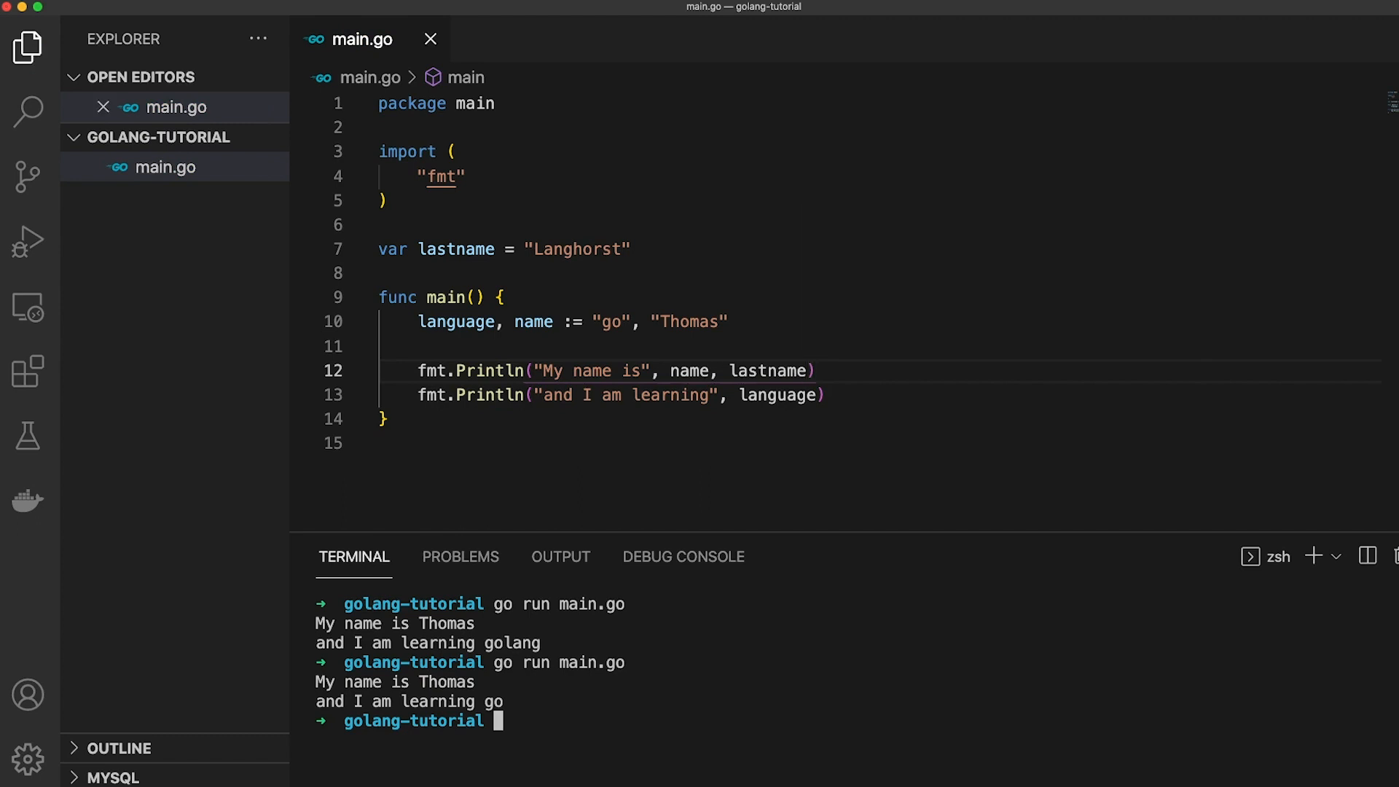